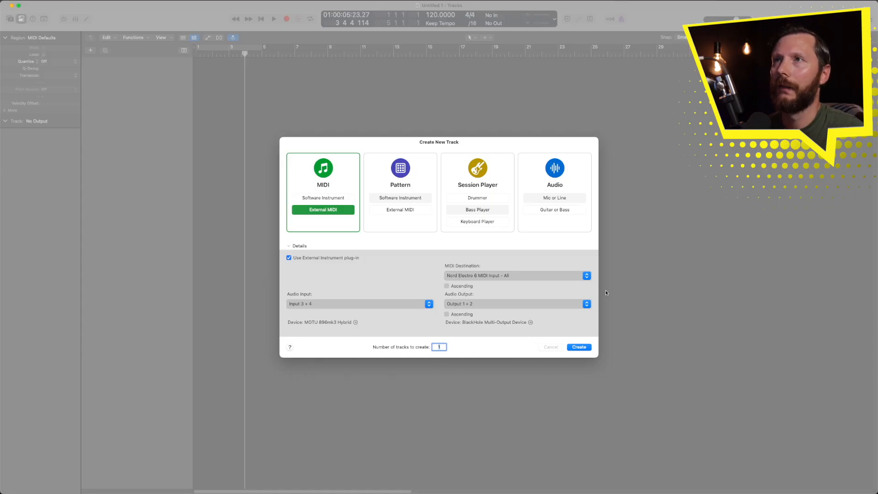
mouse_move(319, 217)
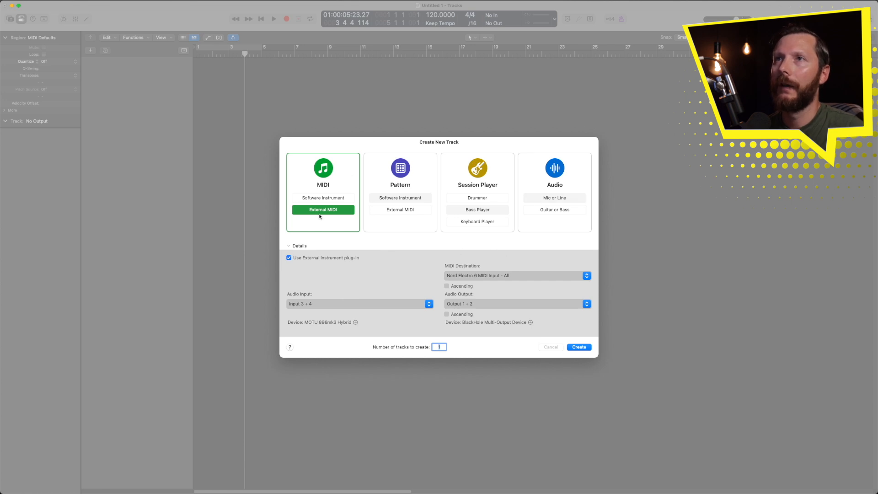
Choose an External MIDI track sending to all channels of the Nord Electro 6
click(323, 198)
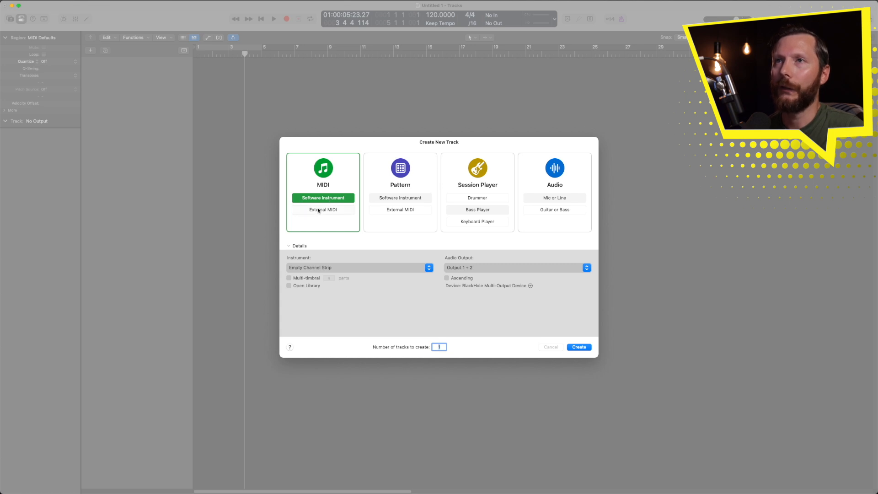
click(322, 210)
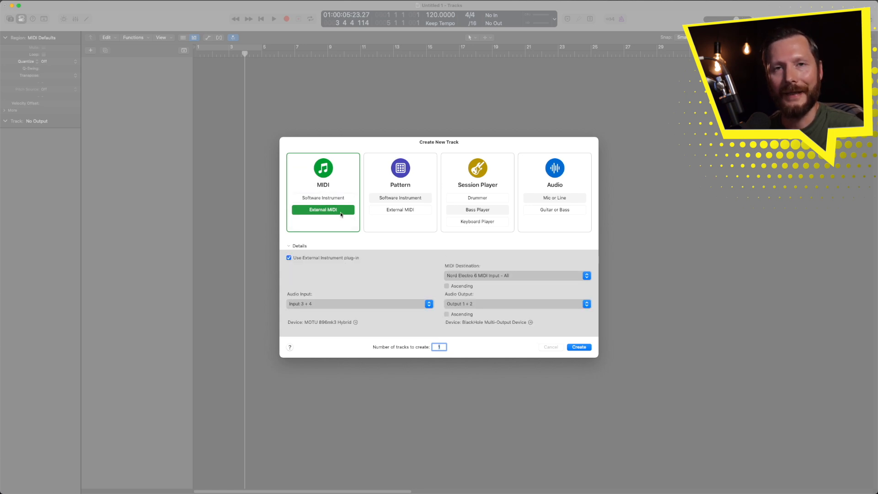
mouse_move(547, 292)
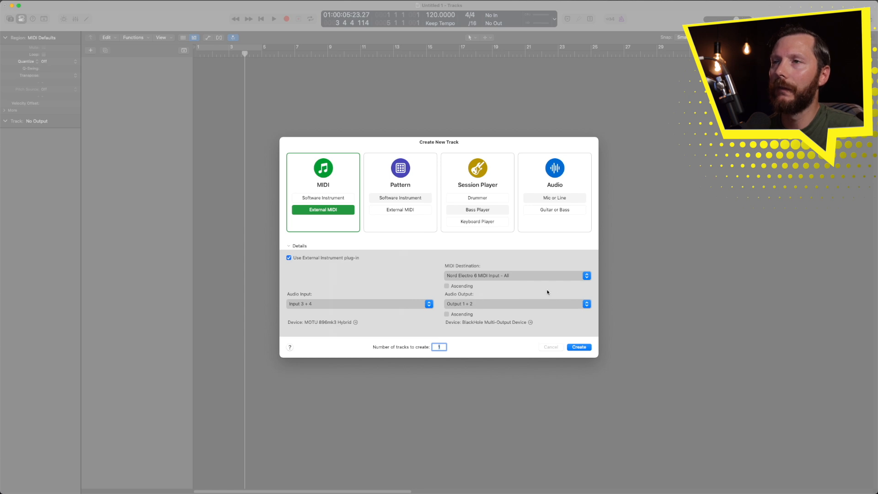
mouse_move(390, 290)
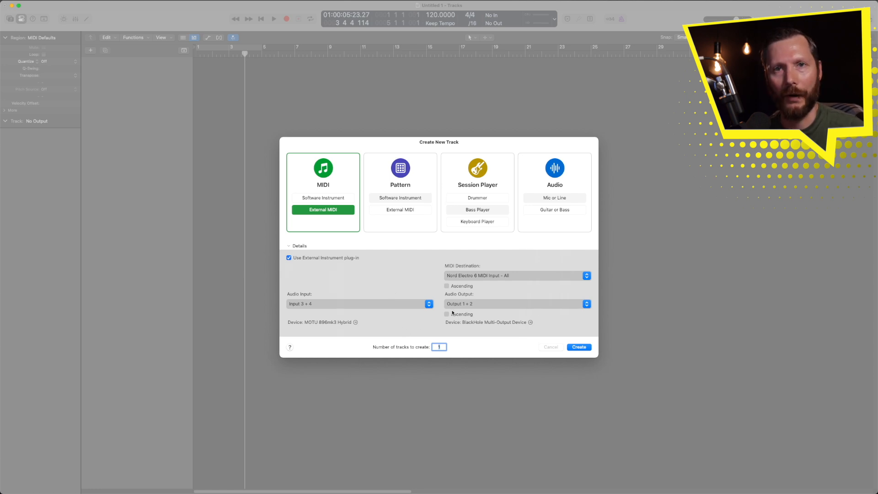
mouse_move(406, 281)
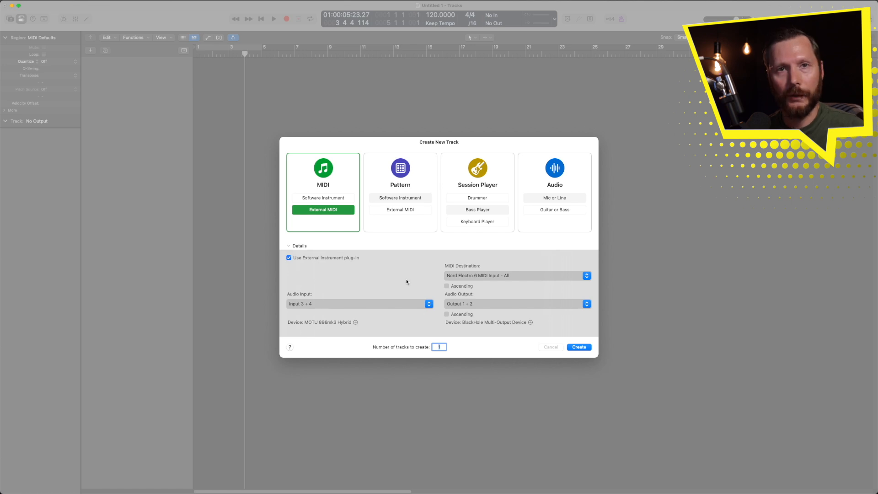
mouse_move(284, 297)
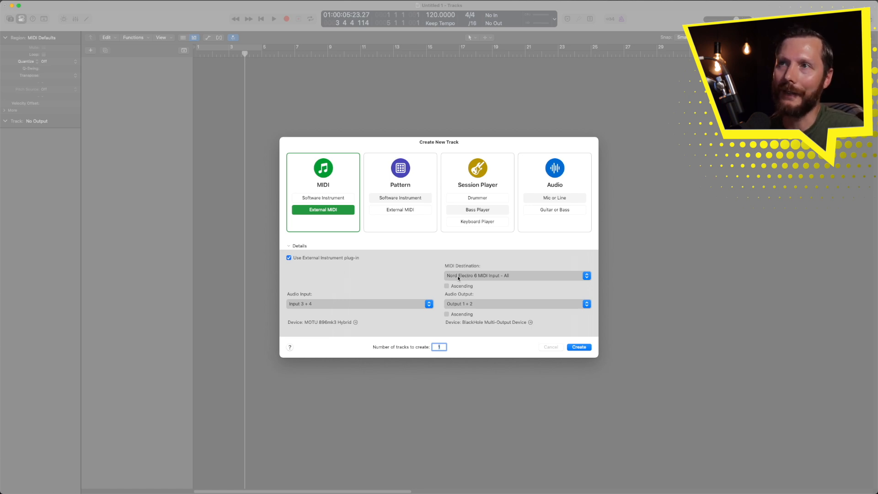
click(515, 275)
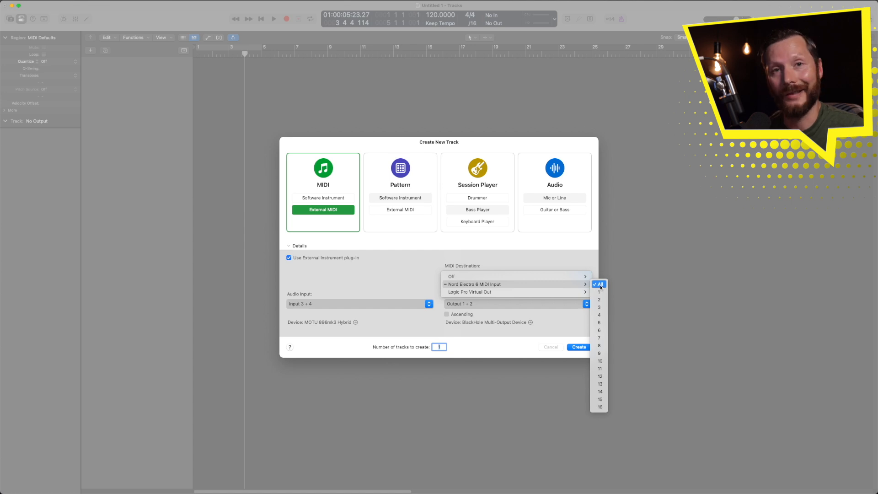
click(599, 284)
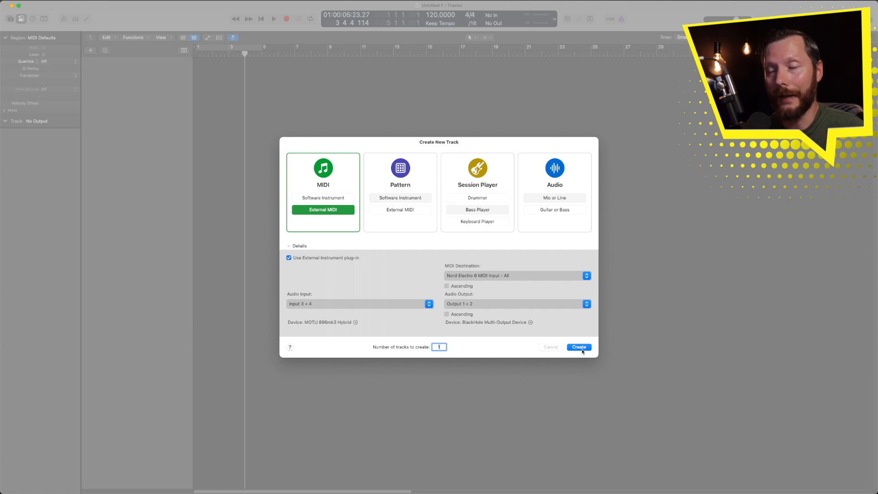
Create track Inst 1 and confirm Nord Electro 6 as its MIDI destination
click(579, 346)
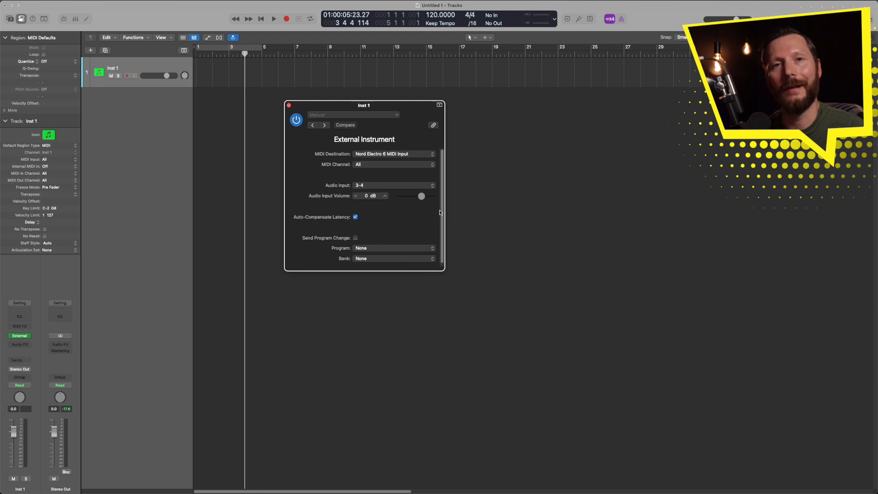
mouse_move(406, 202)
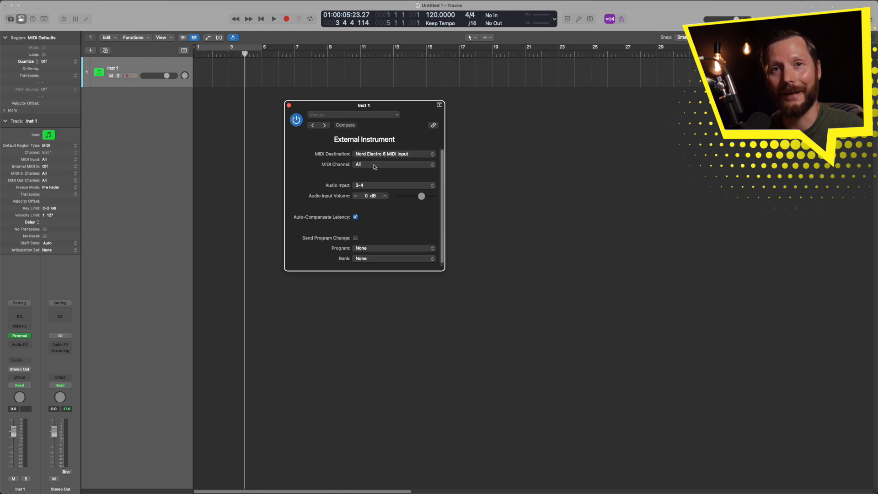
mouse_move(380, 160)
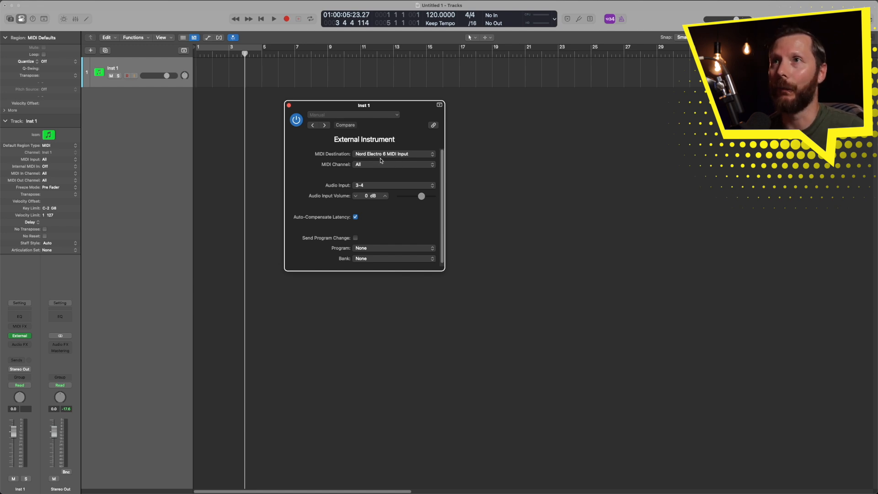
click(393, 154)
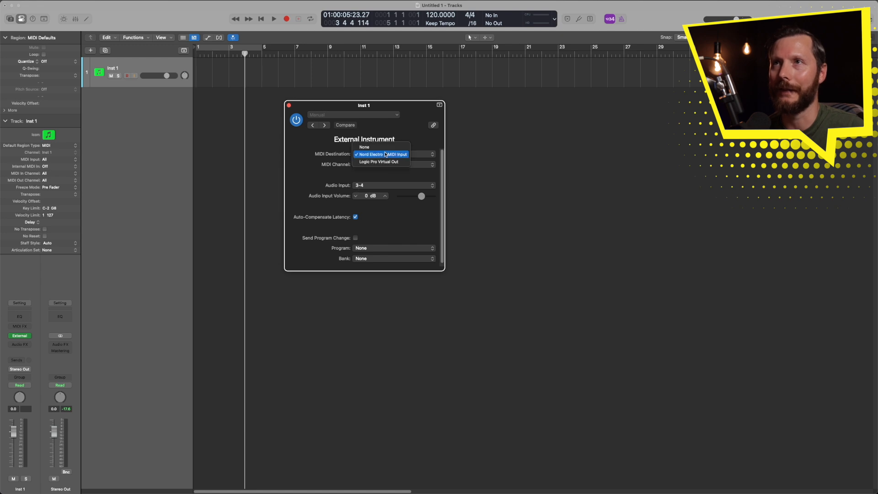
click(383, 154)
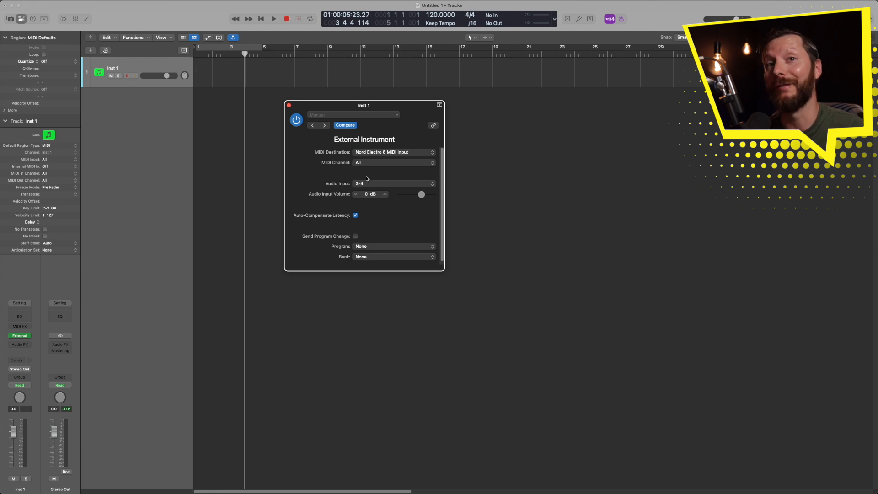
mouse_move(323, 222)
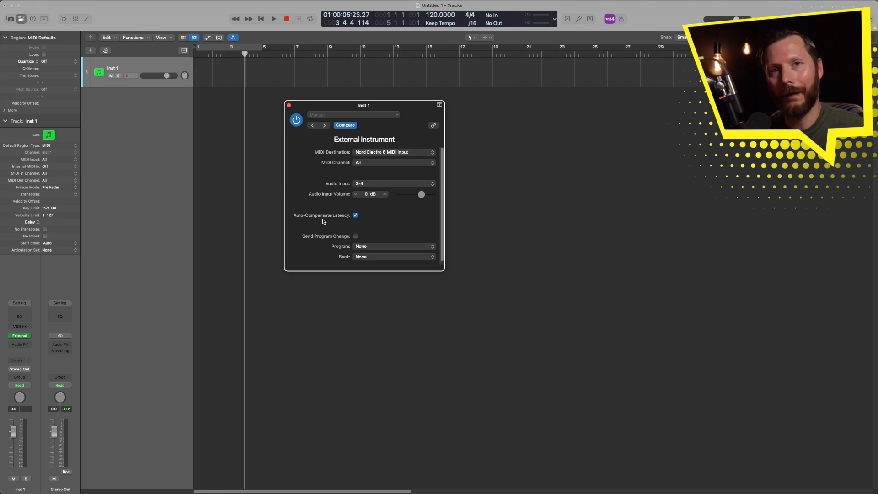
mouse_move(351, 220)
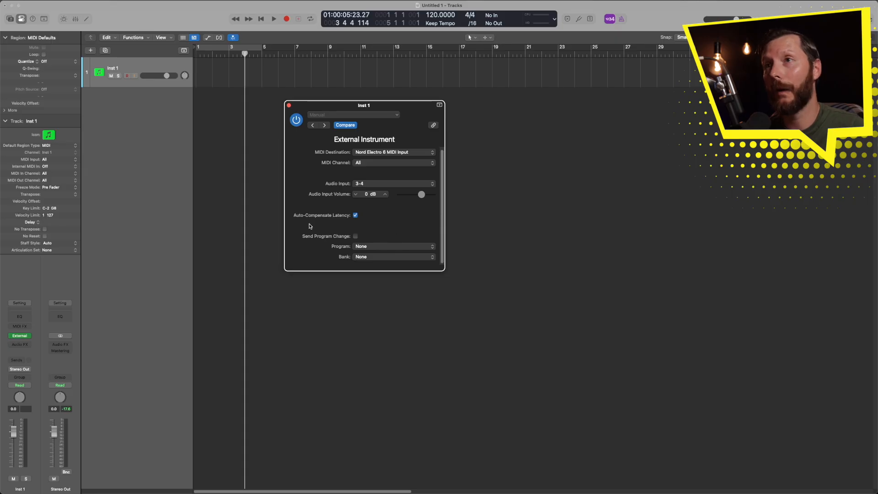
mouse_move(350, 234)
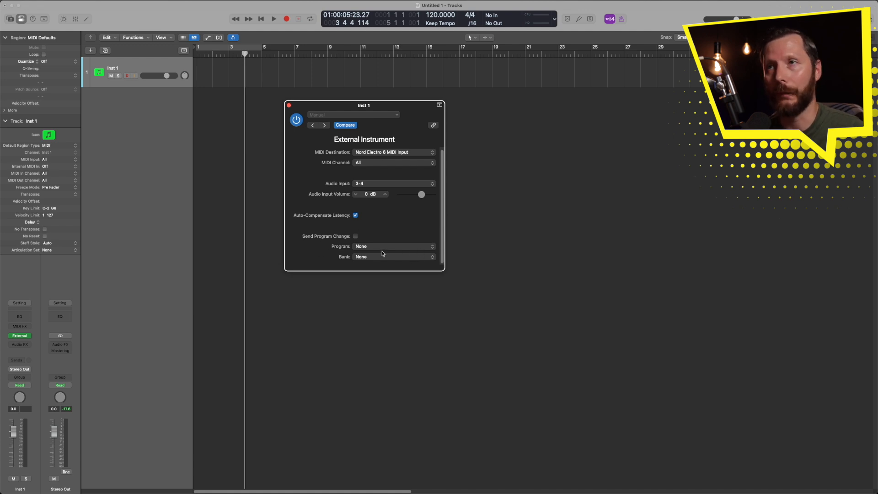
mouse_move(382, 252)
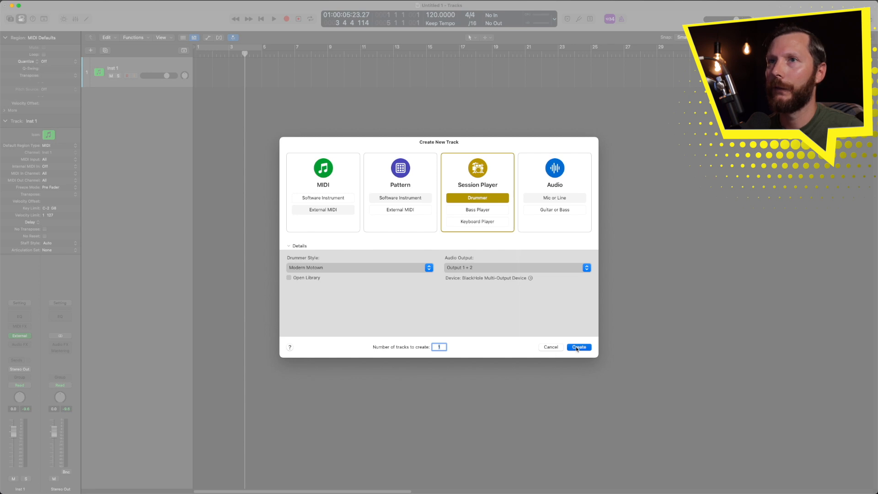
Create the Modern Motown drummer track and start recording the eight-bar keyboard part
click(578, 346)
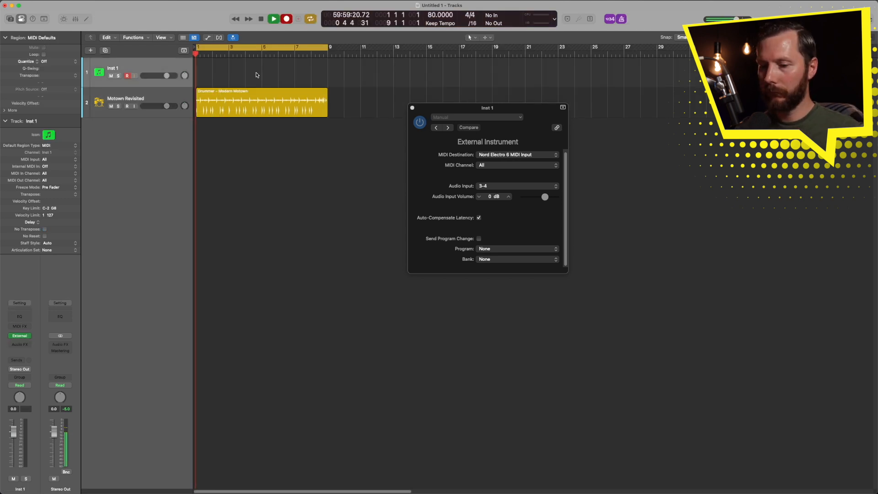
click(273, 18)
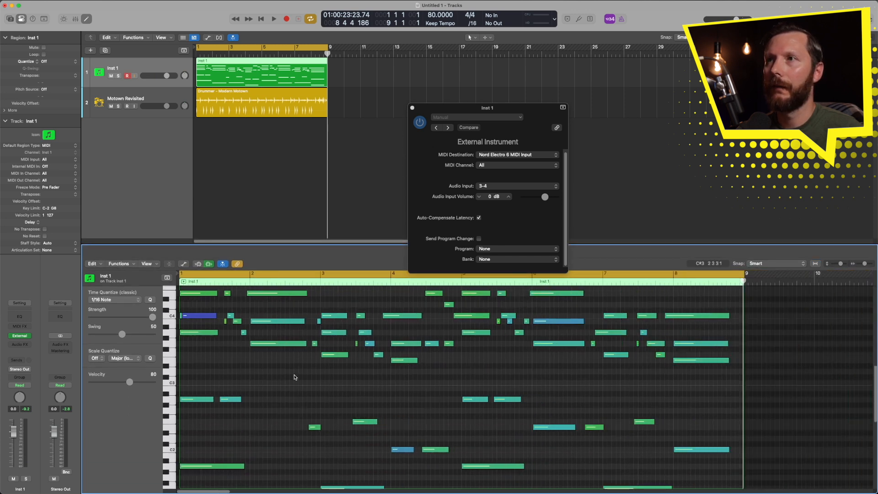
Drag the Piano Roll's Time Quantize Strength slider from 100 down to 0
drag(486, 108, 468, 59)
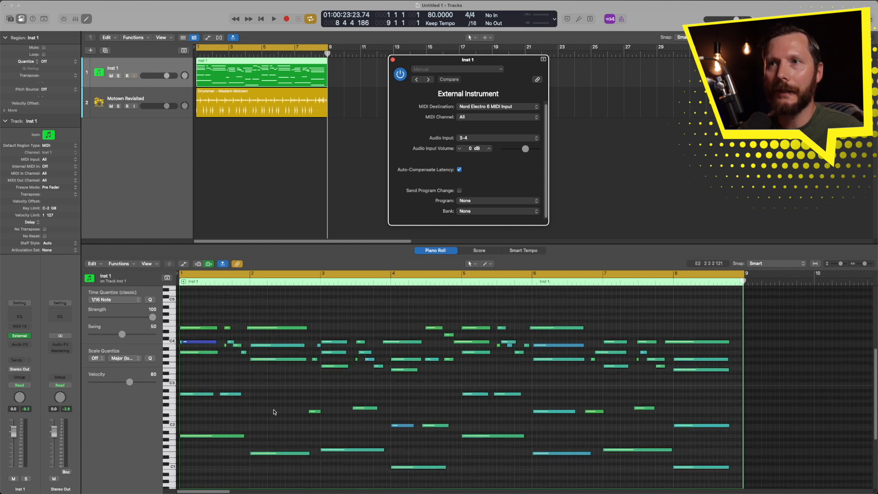
click(230, 392)
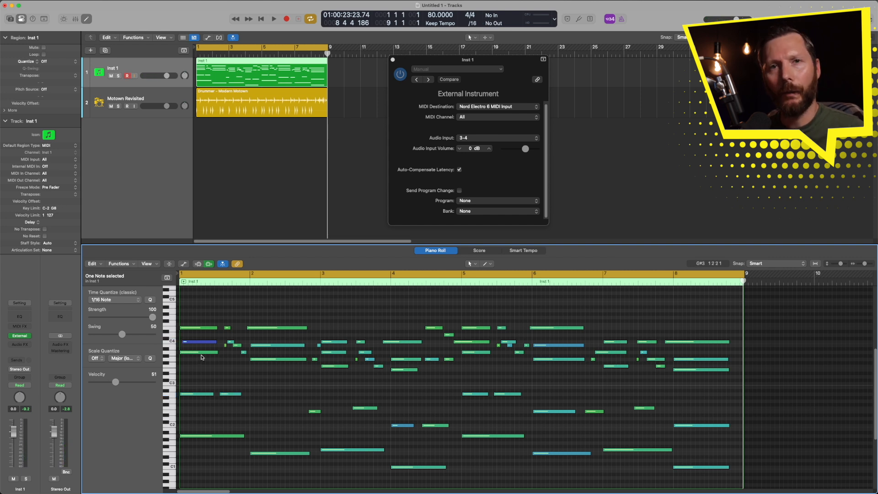
mouse_move(274, 304)
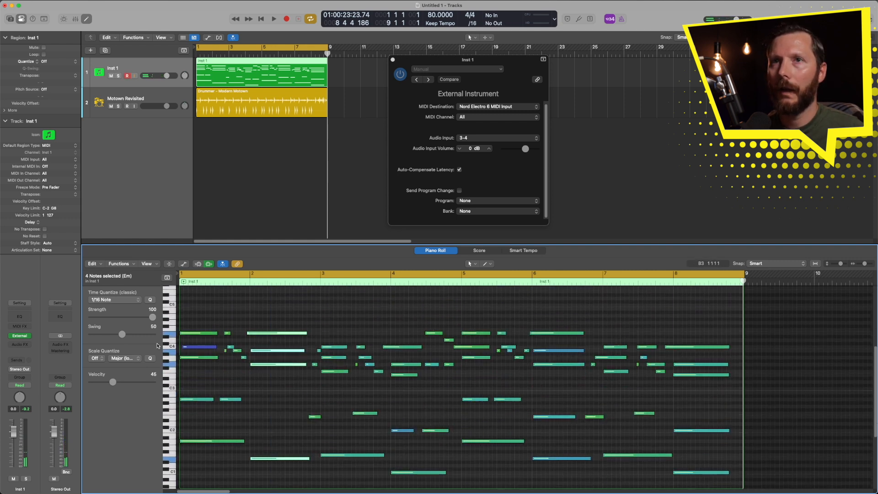
drag(153, 317, 125, 317)
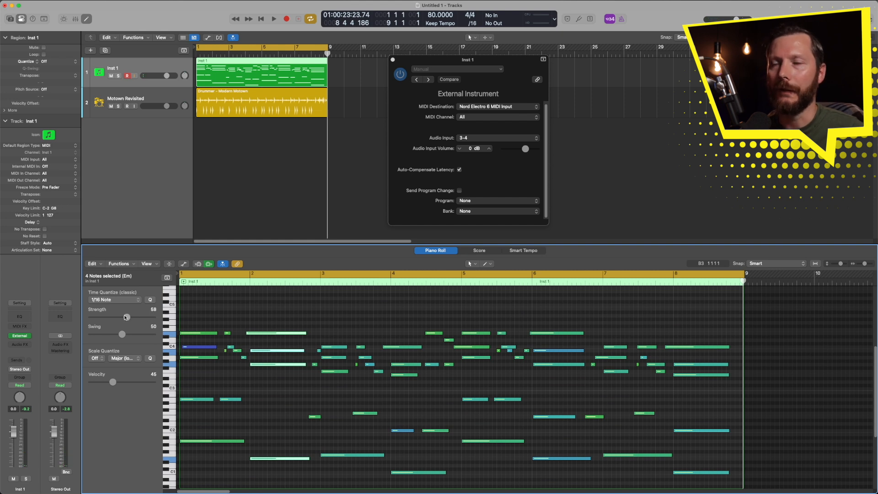
drag(126, 317, 152, 316)
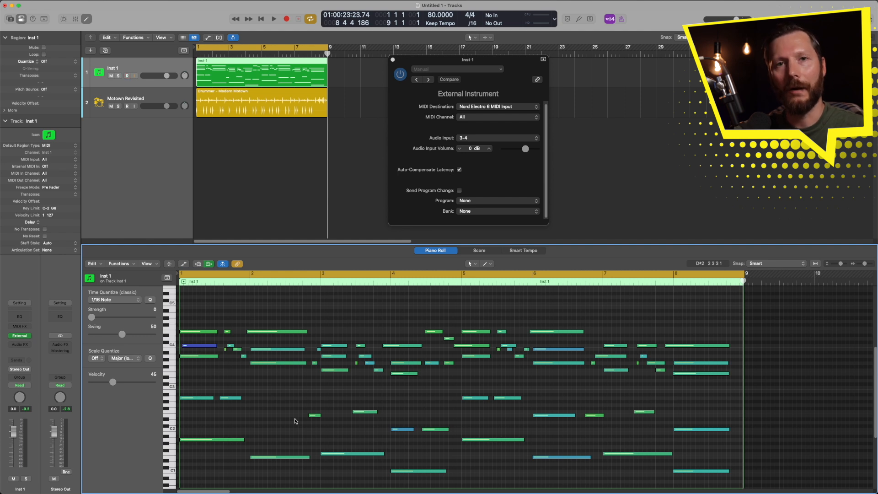
Lower the Motown Revisited drum volume to about -6.4 dB while replaying the song
click(274, 19)
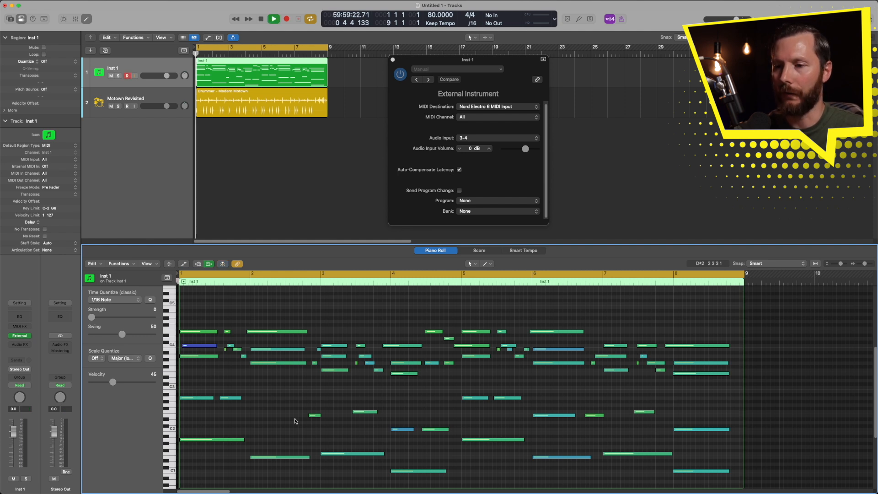
click(273, 19)
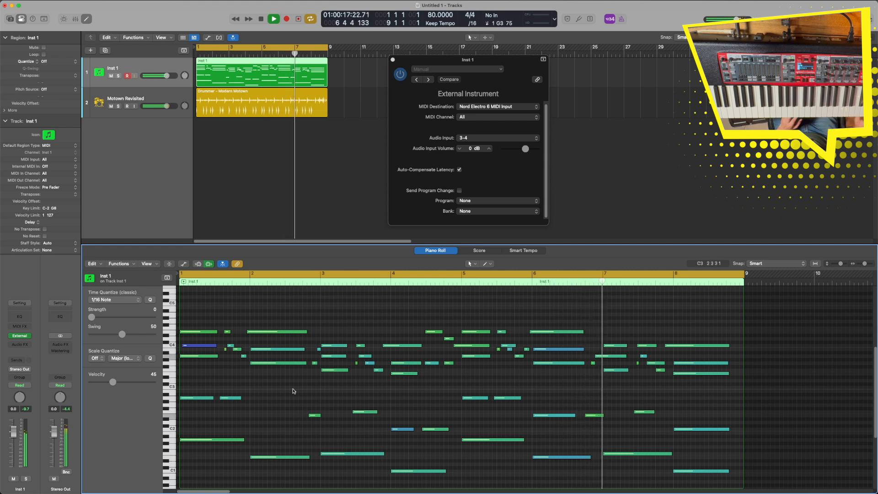
drag(168, 106, 156, 106)
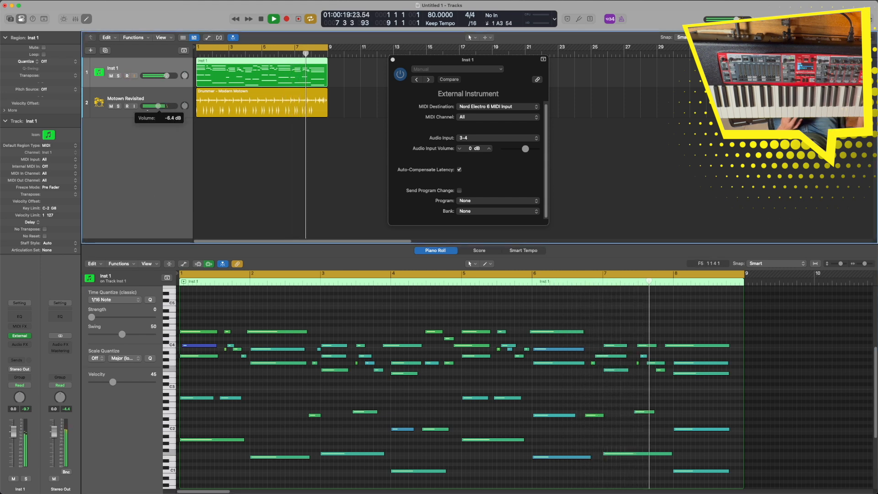
click(272, 19)
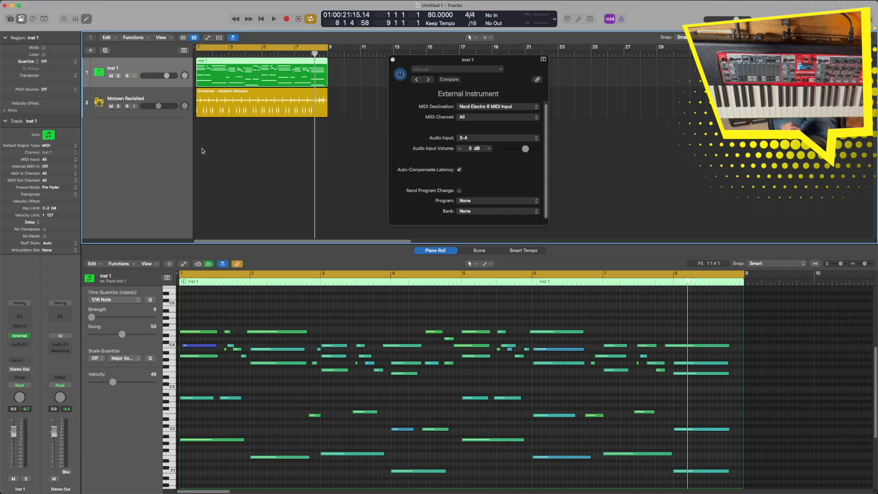
click(272, 19)
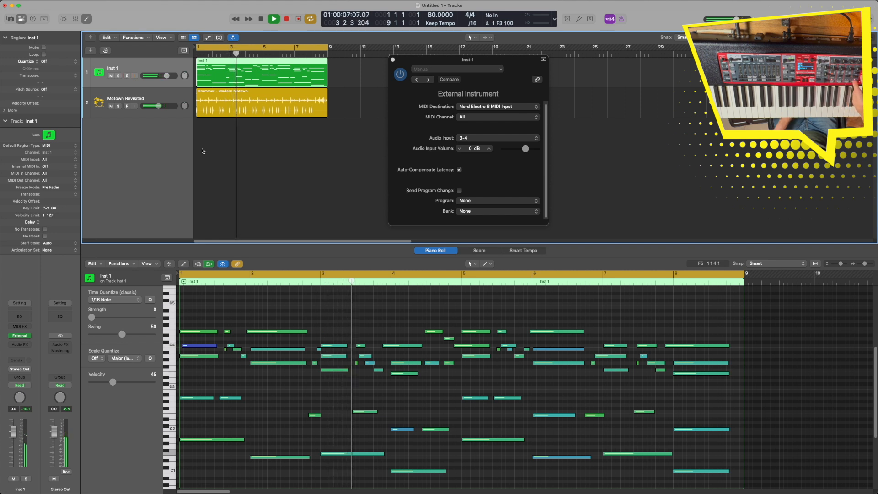
click(273, 19)
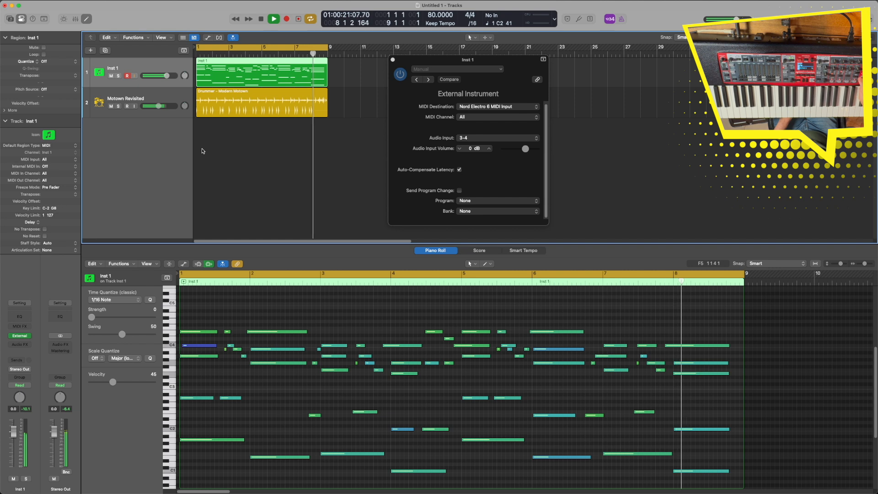
click(273, 19)
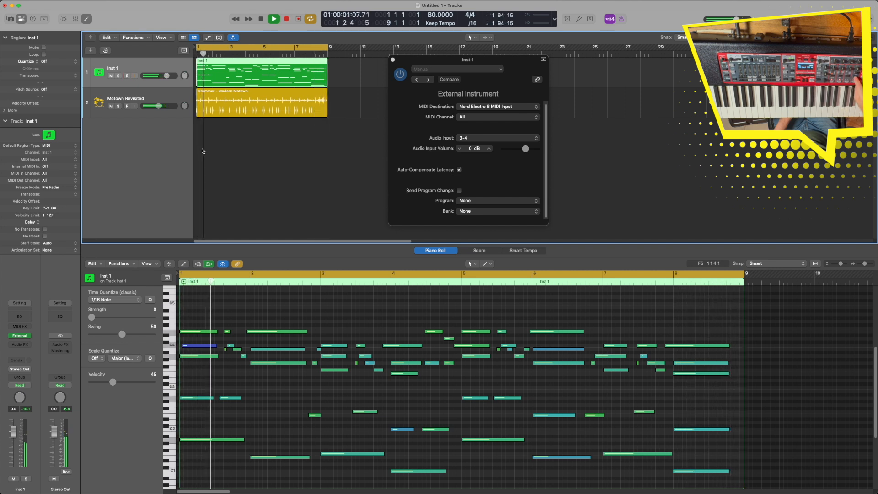
click(274, 18)
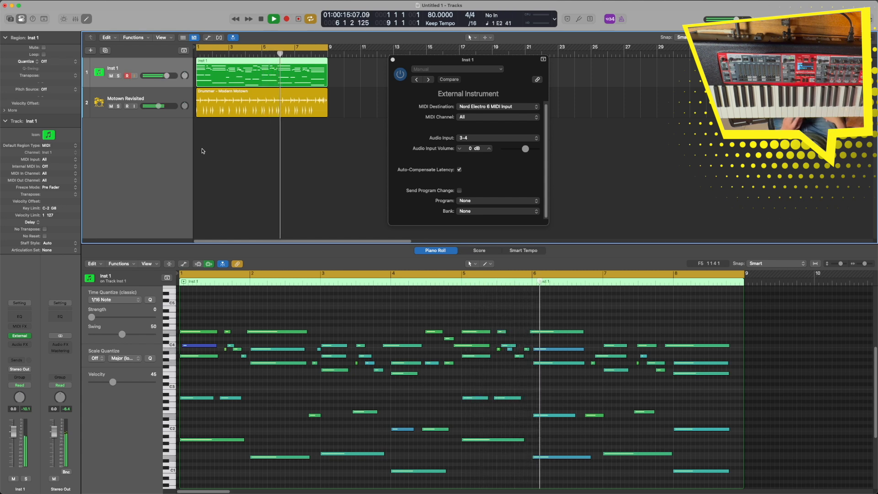
Set the Nord's Program to 0, play the part, then switch off Send Program Change
click(274, 19)
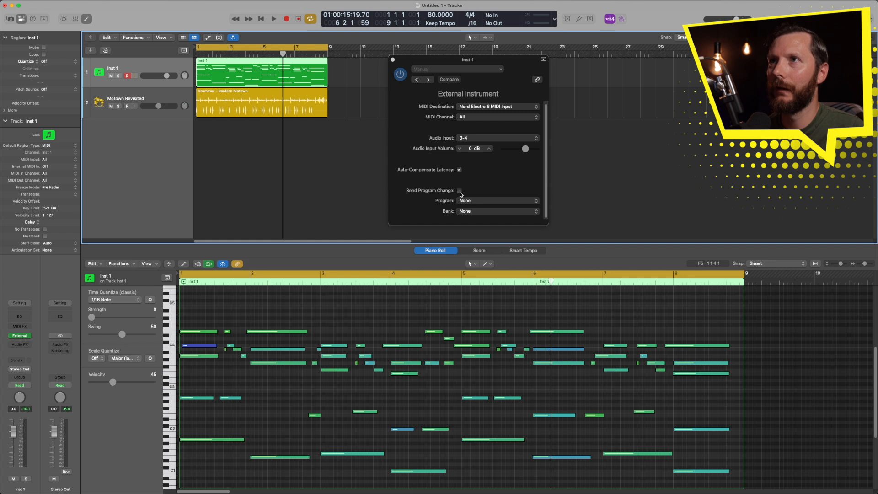
click(458, 190)
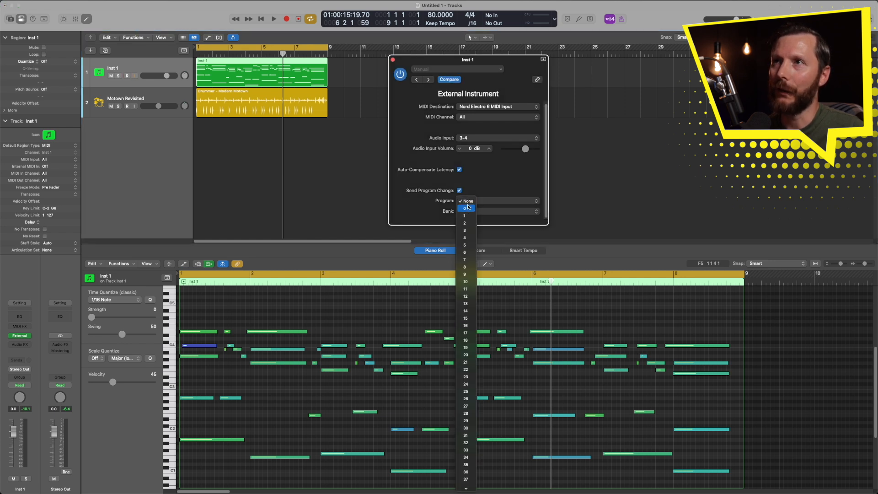
click(466, 200)
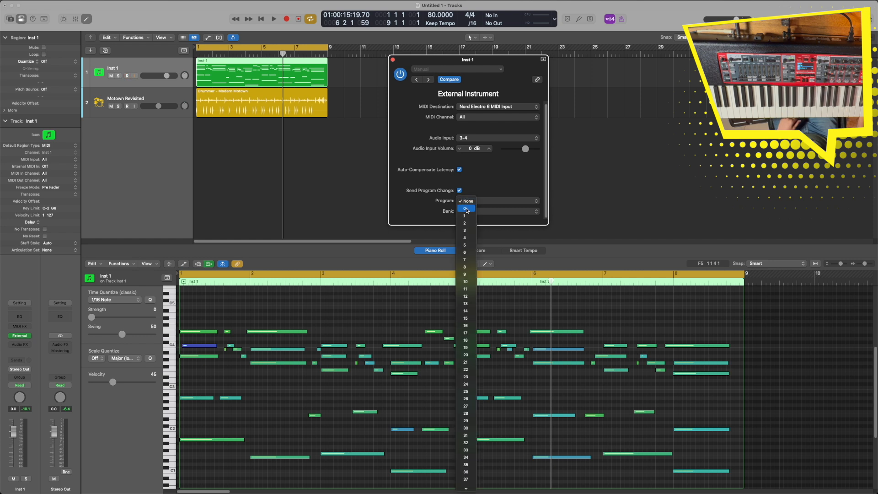
click(465, 208)
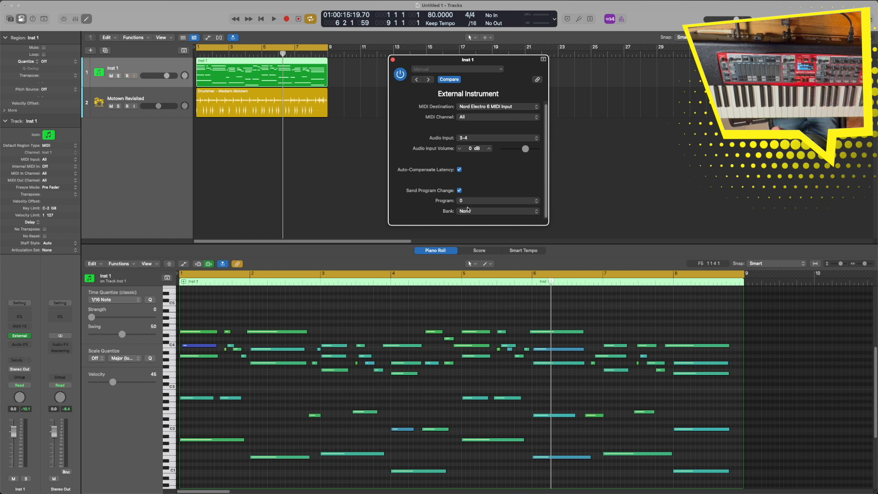
click(273, 18)
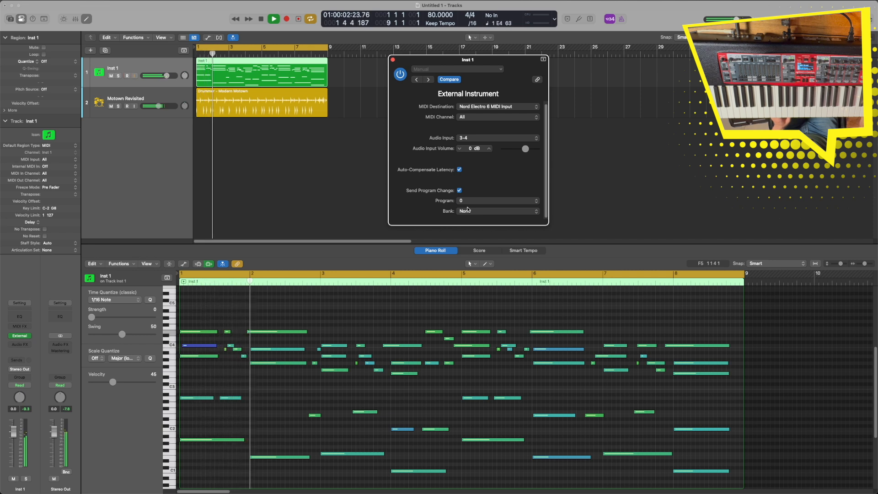
click(459, 190)
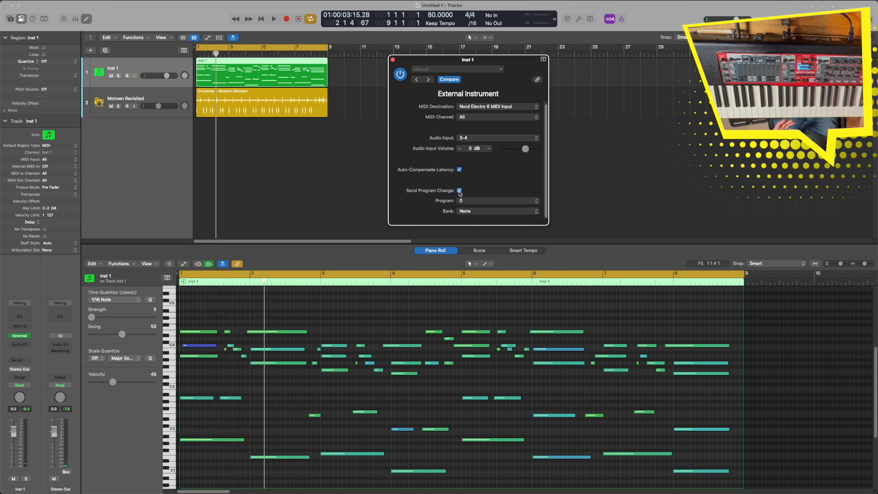
click(459, 190)
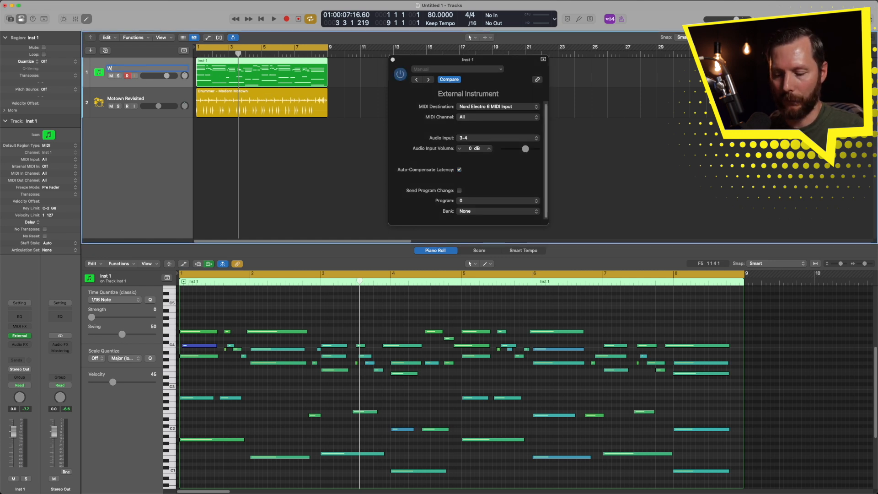
Type 'Wurly' as the new name for the Inst 1 track
text(Wurly)
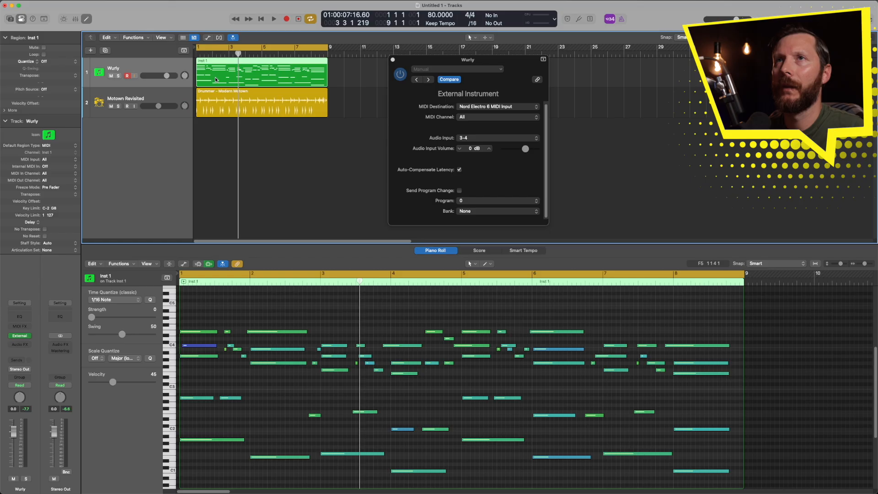
Bounce the region in place to a new track 'Wurly Bounce', with Source set to Mute
right_click(215, 78)
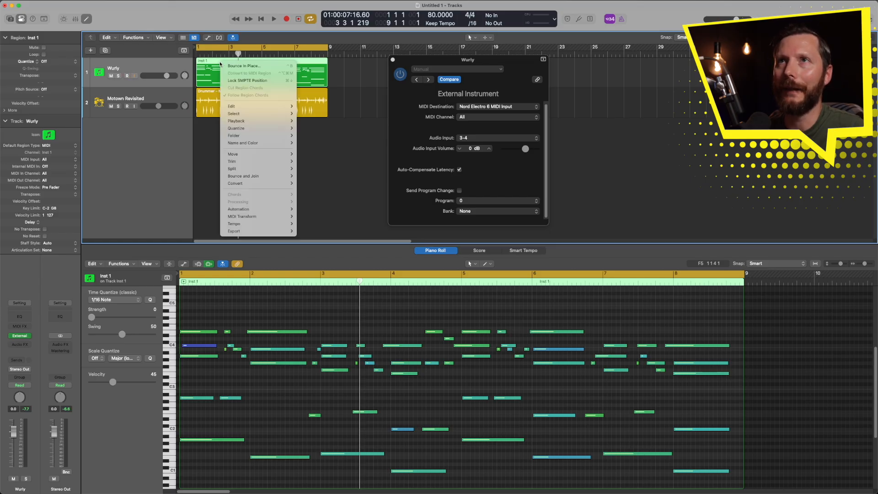
mouse_move(242, 176)
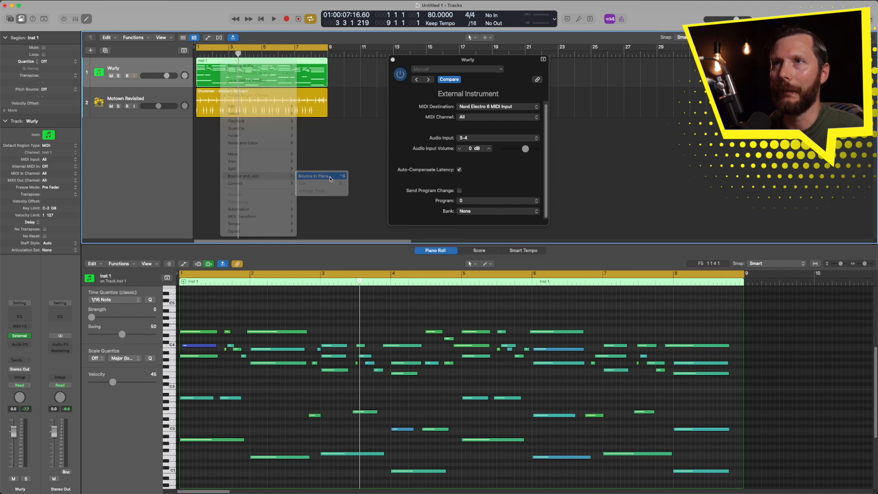
click(316, 176)
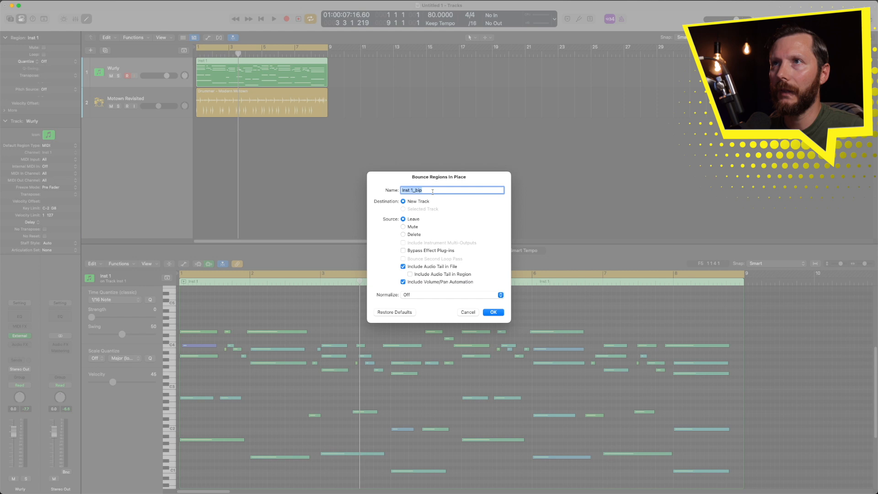
text(Wurly)
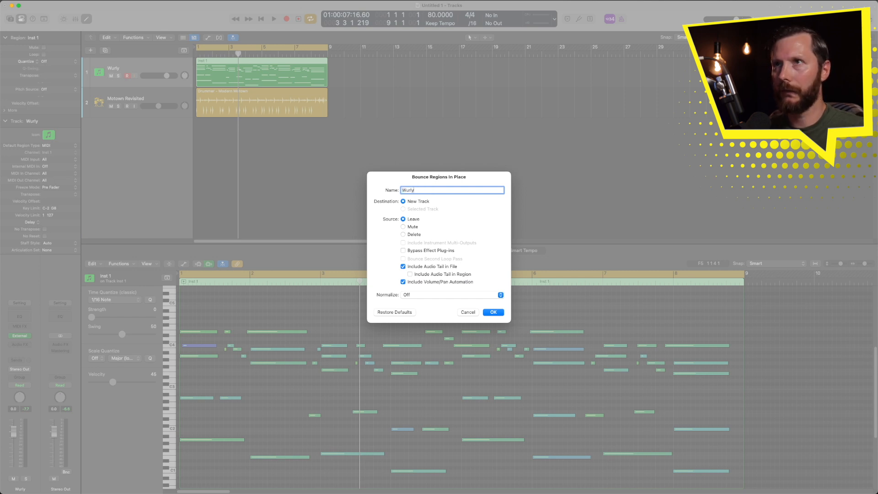
text(Bounce)
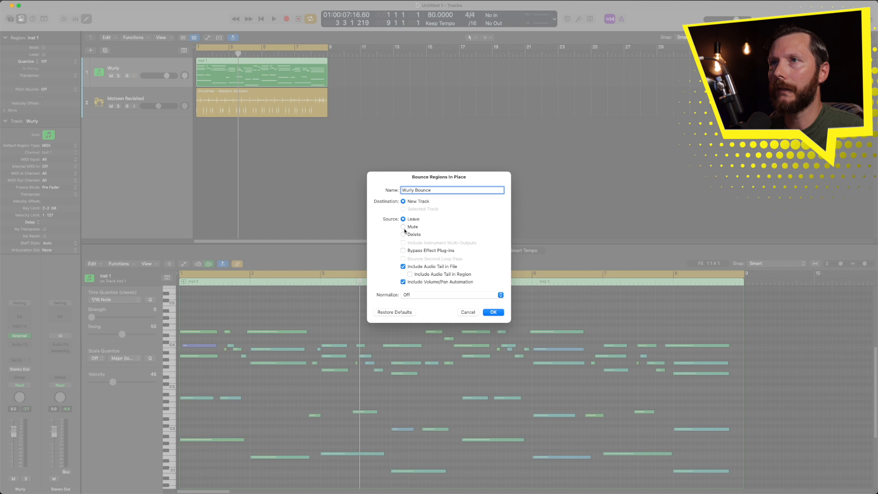
click(403, 226)
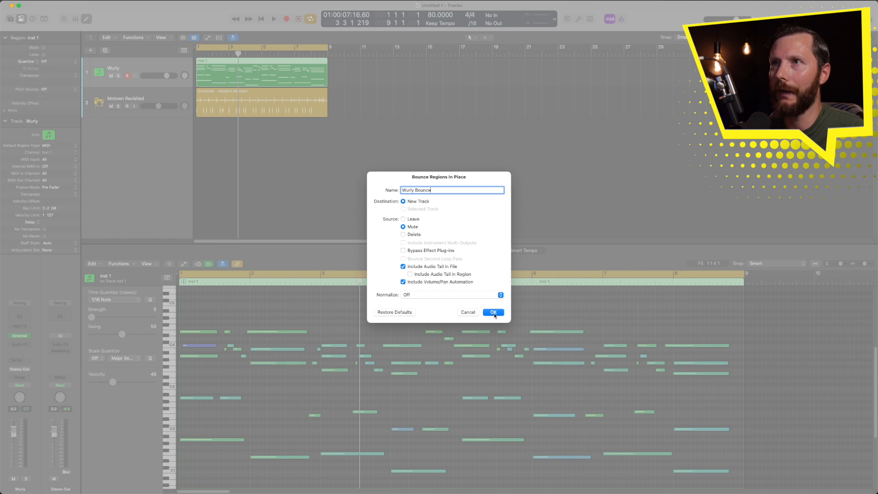
click(493, 312)
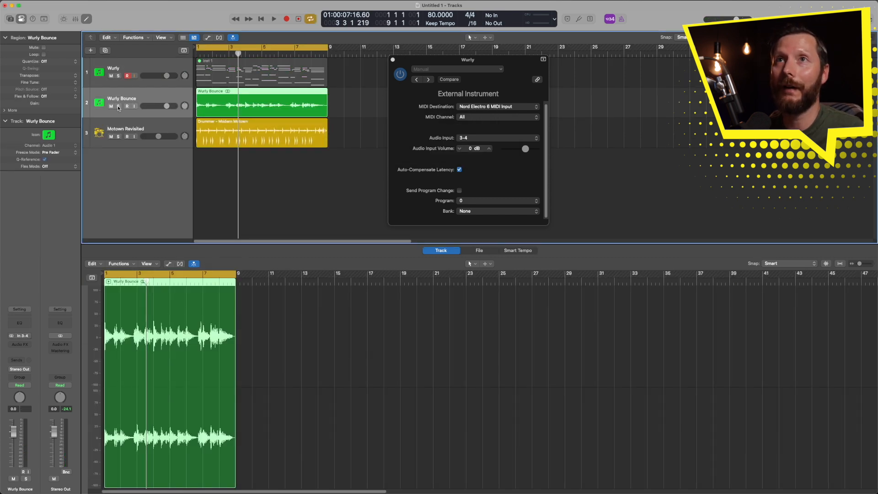
Select the Wurly track header to show its notes in the Piano Roll
click(118, 107)
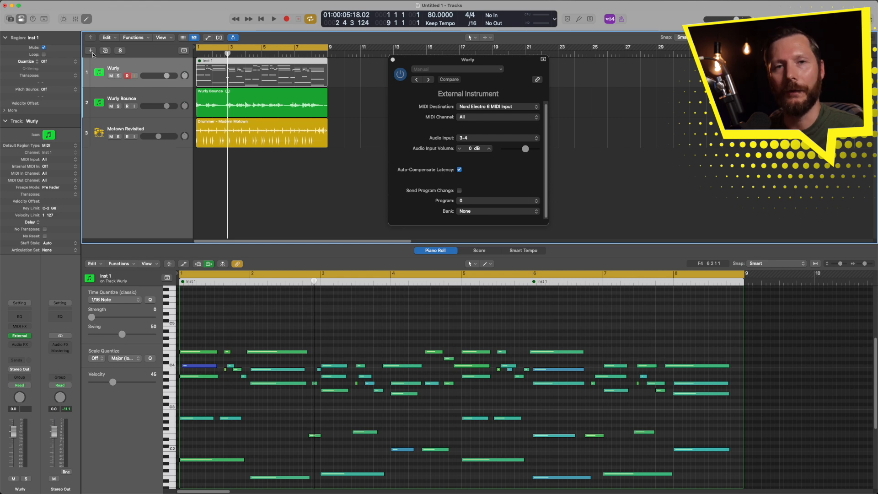
Create a Mic or Line audio track, Wurly Audio, and mute the Wurly Bounce track
click(90, 50)
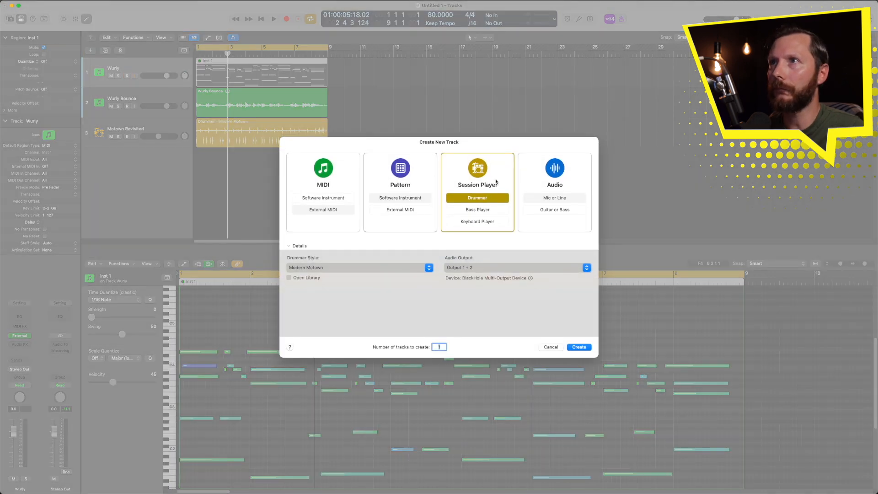
click(554, 173)
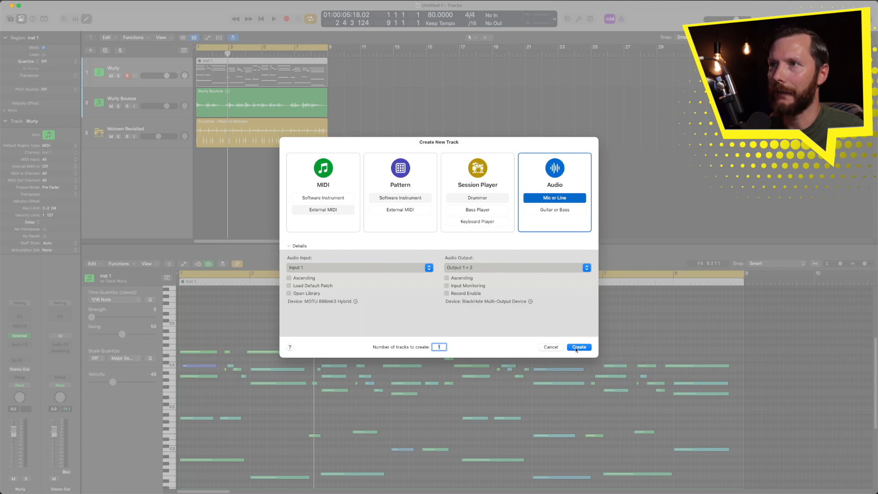
click(578, 346)
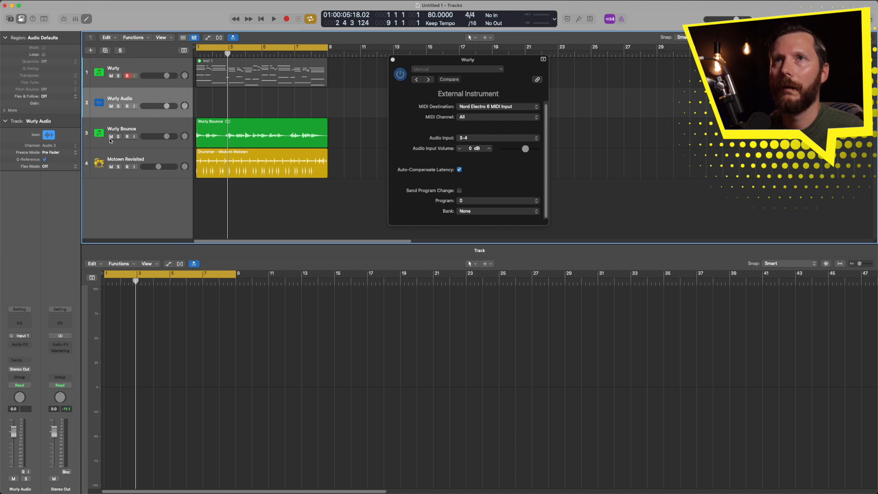
click(111, 137)
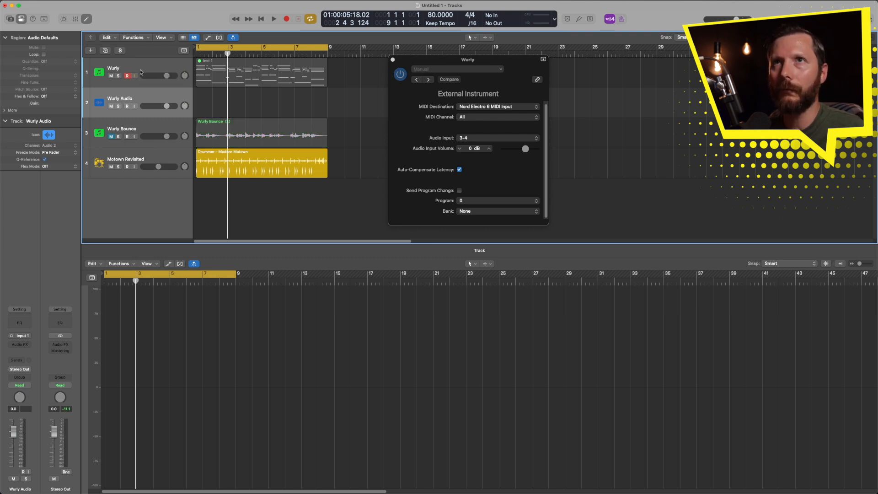
Unmute the Wurly region, make Wurly Audio stereo, and open its input menu
click(114, 72)
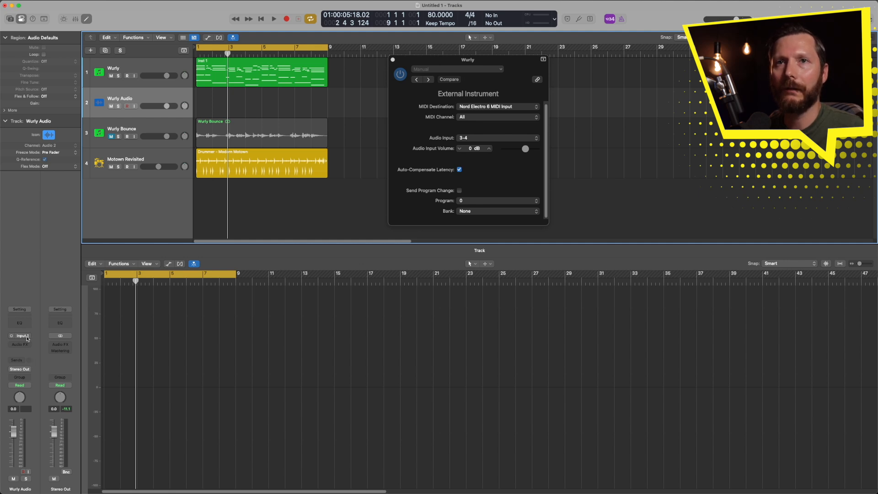
mouse_move(25, 339)
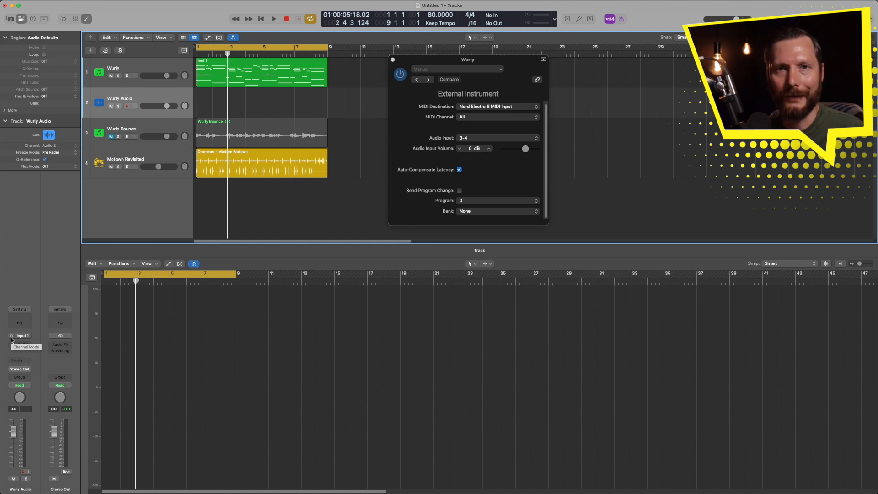
click(23, 335)
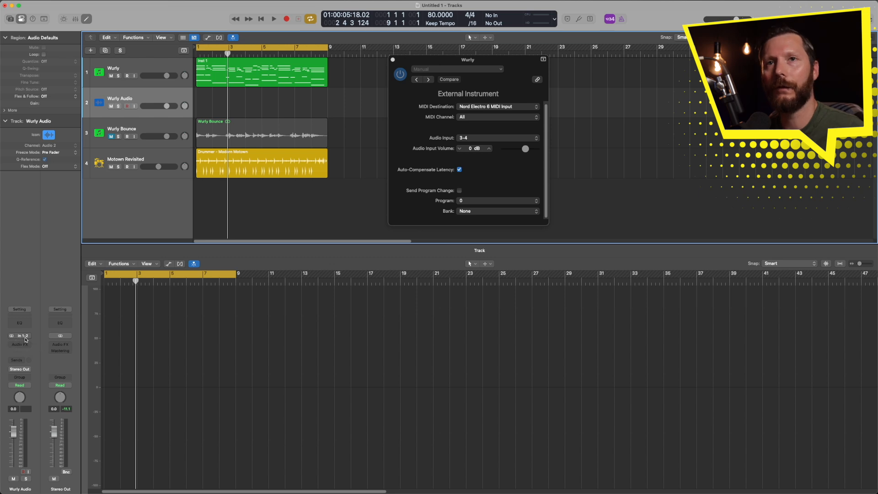
click(22, 336)
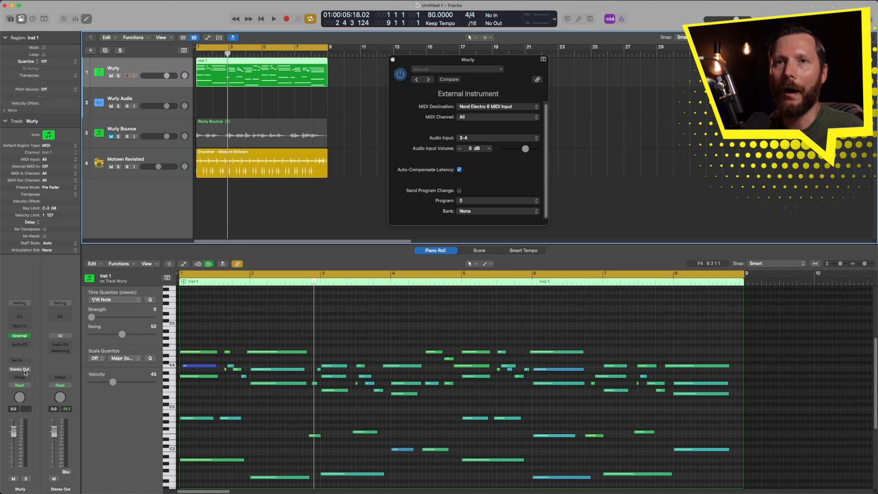
Route the Wurly channel strip's output from Stereo Out to Bus 1
click(19, 369)
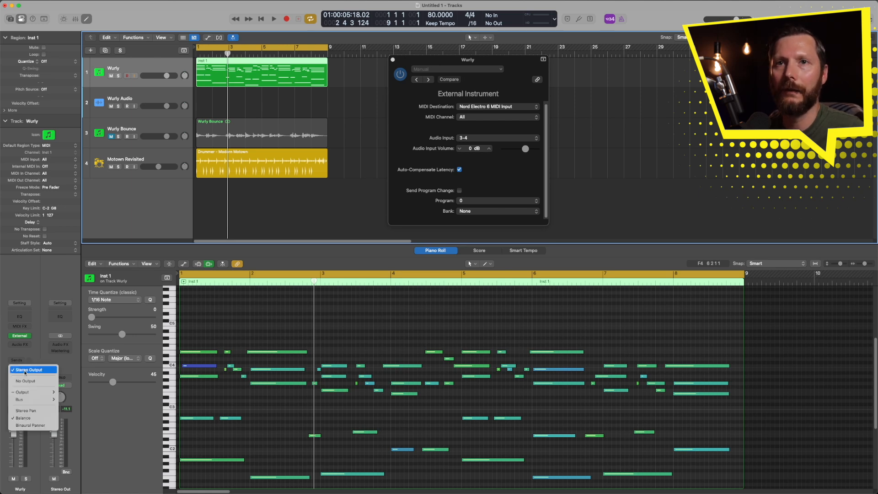
click(20, 399)
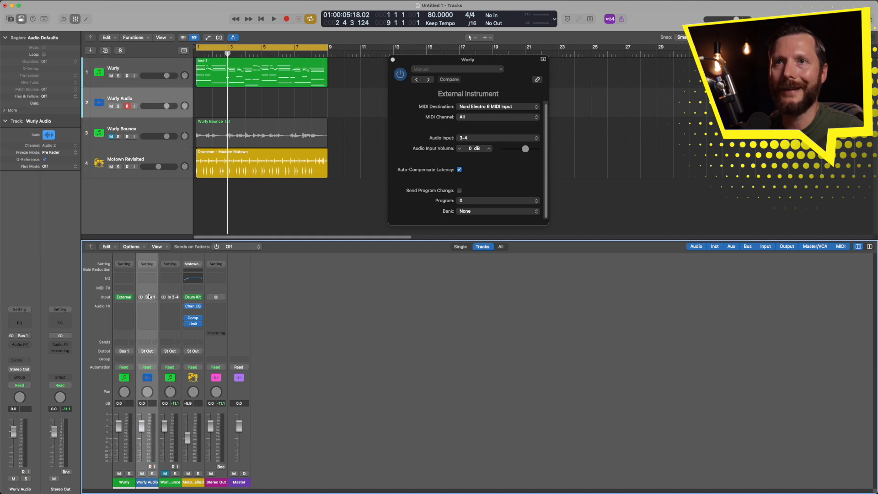
Select the Wurly strip in the Mixer and record-enable the Wurly Audio channel
click(124, 481)
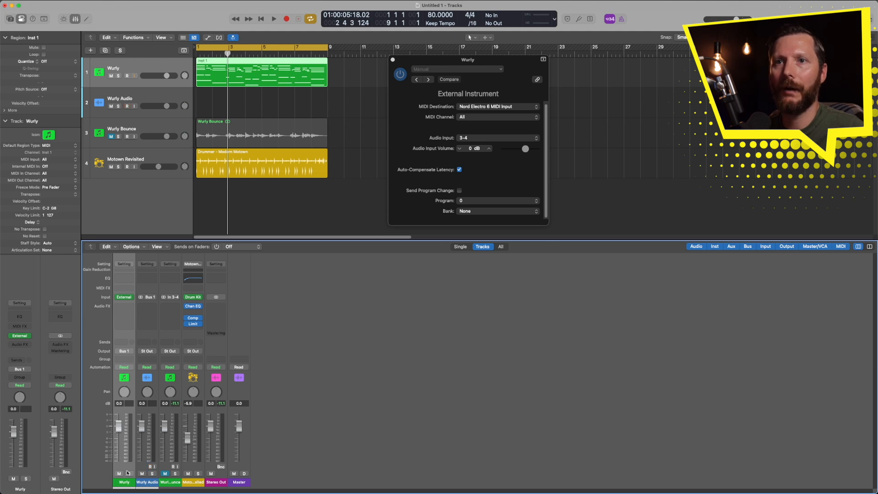
click(146, 377)
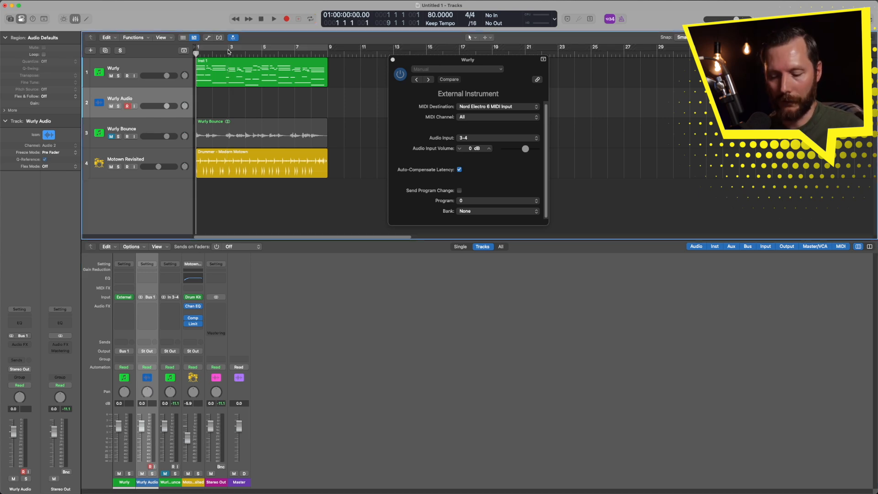
mouse_move(247, 45)
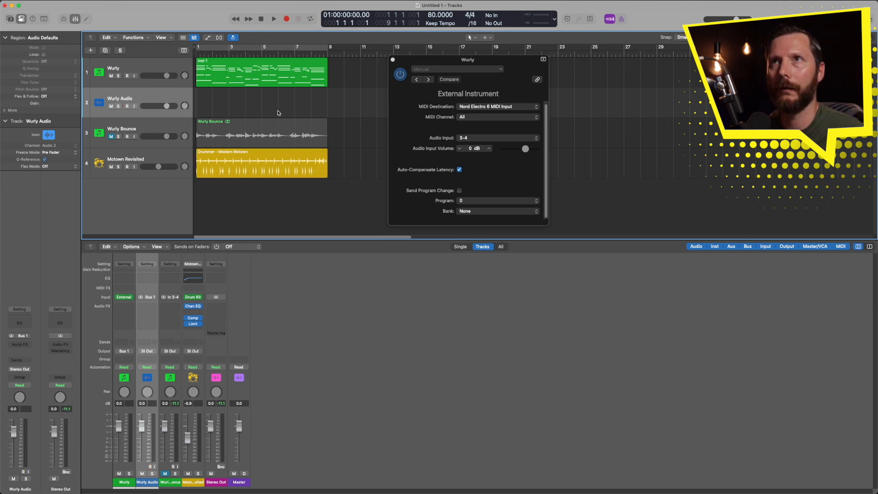
Record the bussed Wurly part onto Wurly Audio as region Wurly Audio#01
click(274, 18)
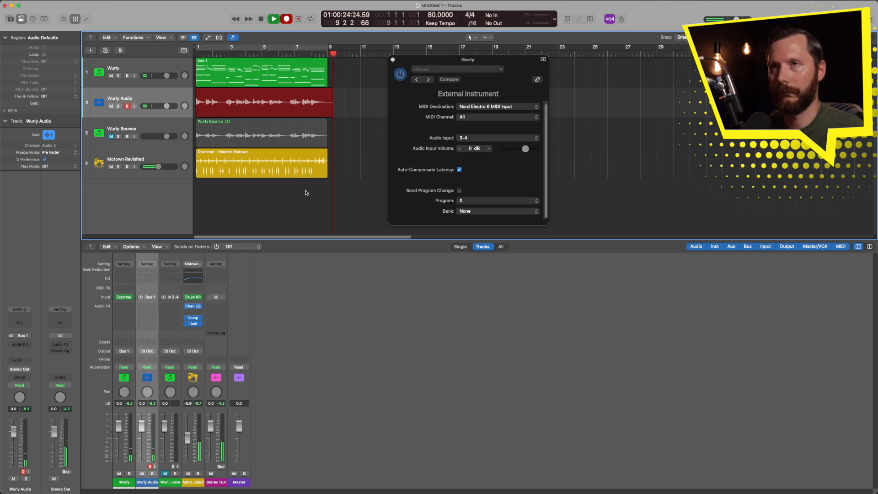
click(263, 102)
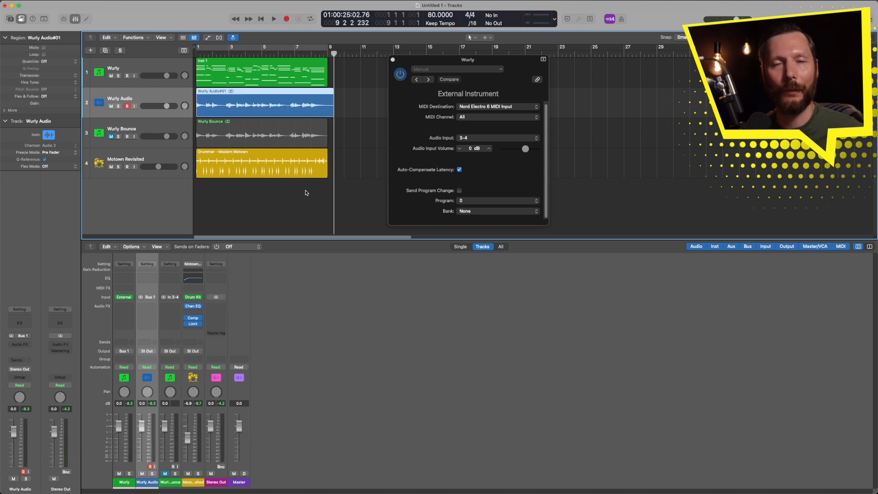